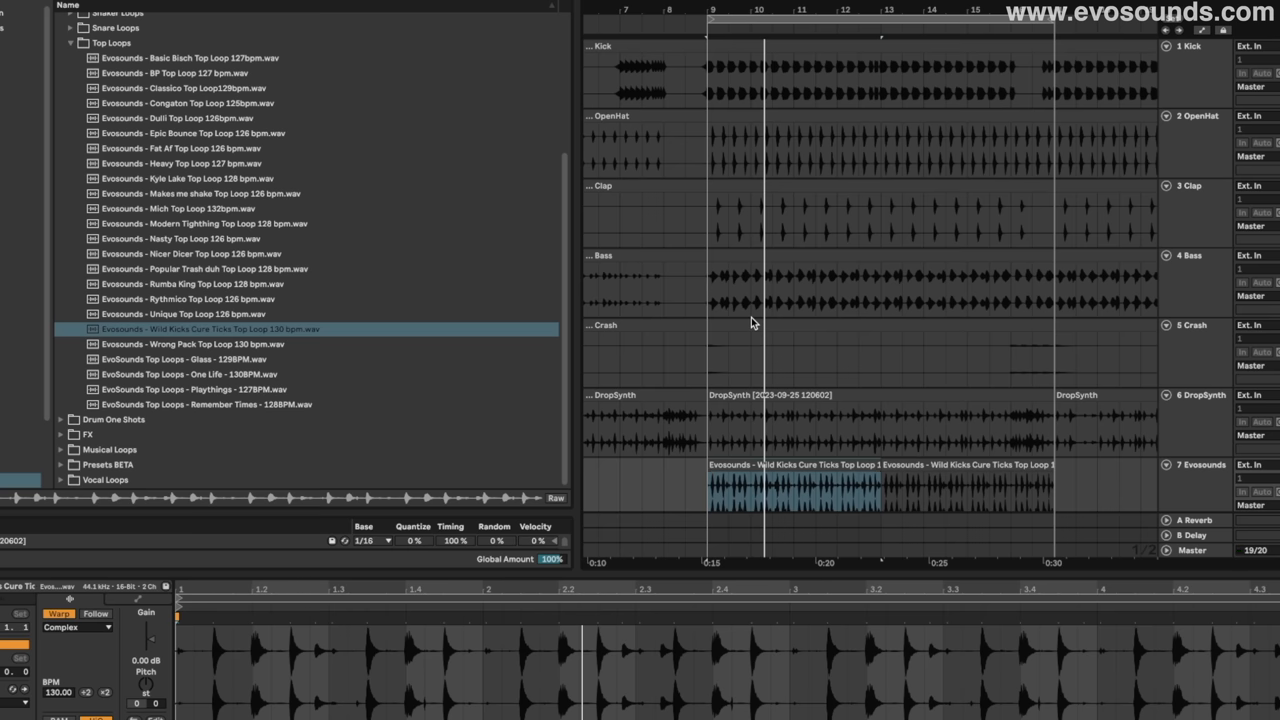
Step: Switch the Wild Kicks Cure Ticks clip's envelope chooser from Mixer to Clip to show Gain
scroll(down, 3)
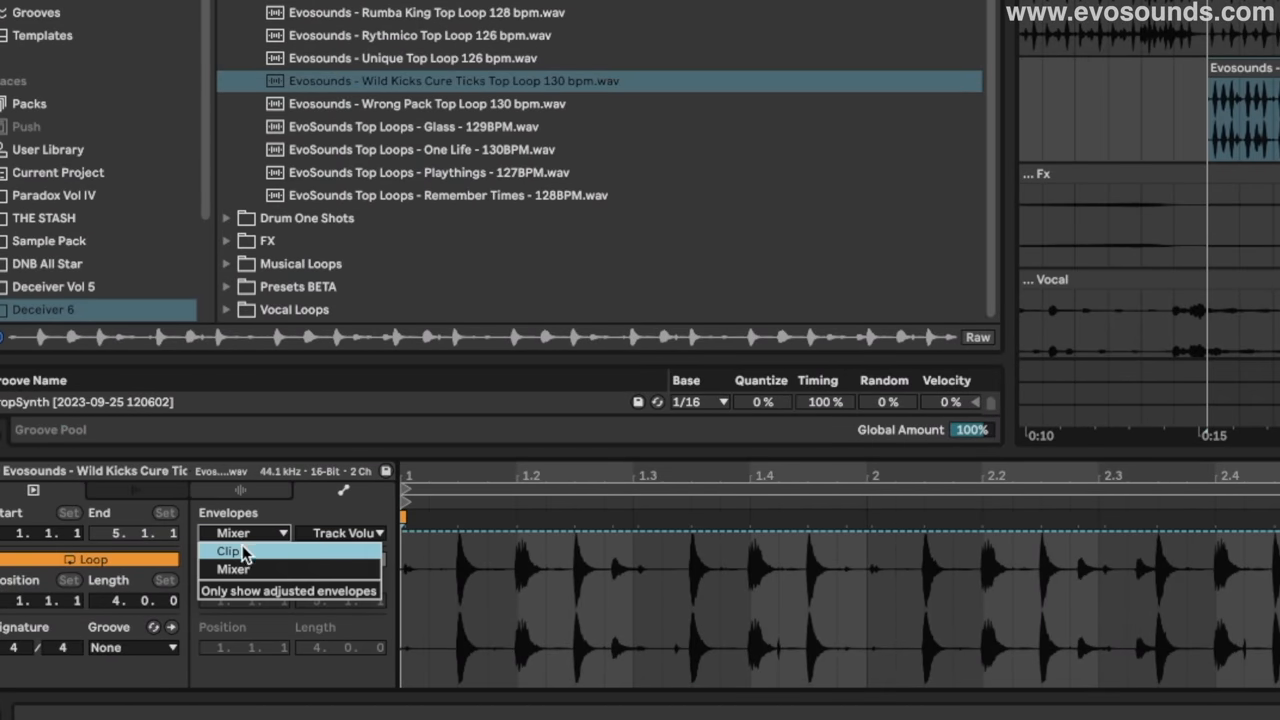
click(228, 551)
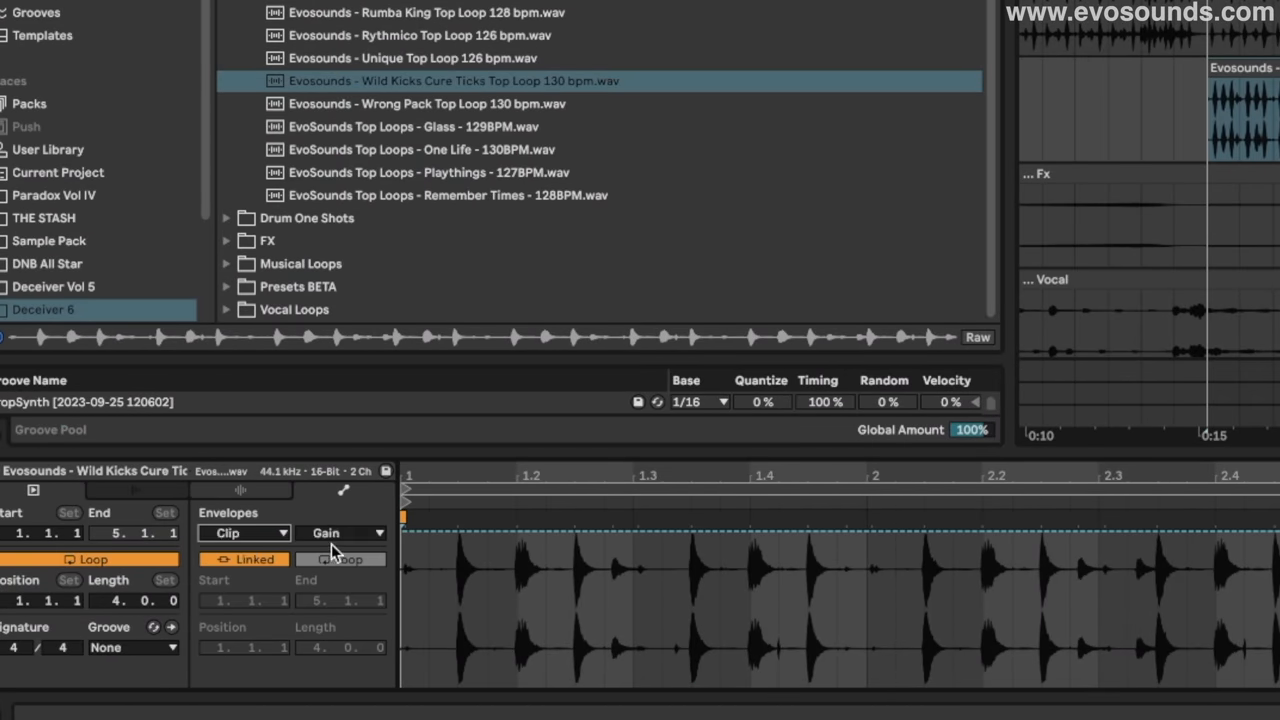